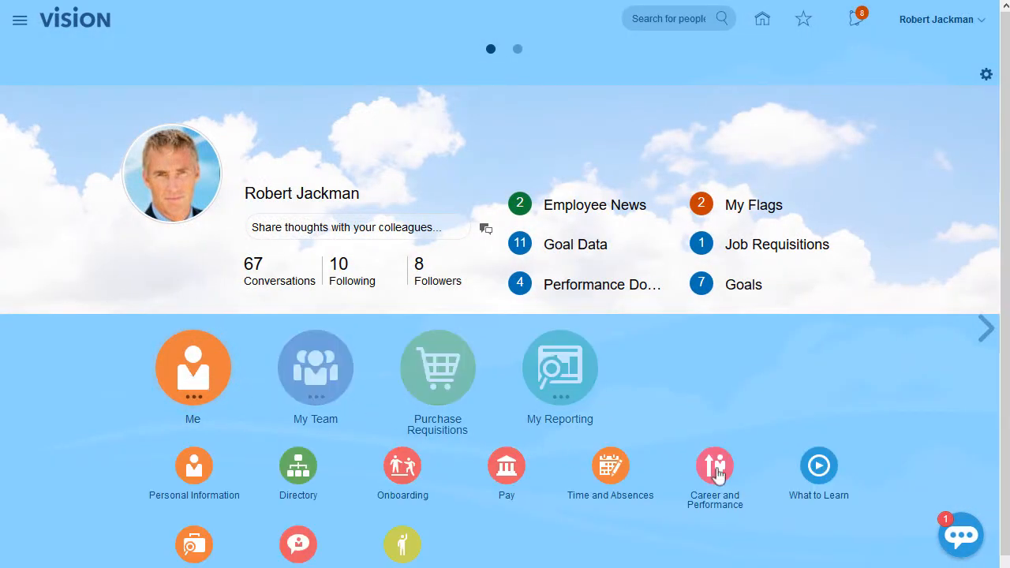
Step: Navigate via Career and Performance to the Goals page for the 2019 Performance Goals plan
{"action": "left_click", "coordinate": [713, 466]}
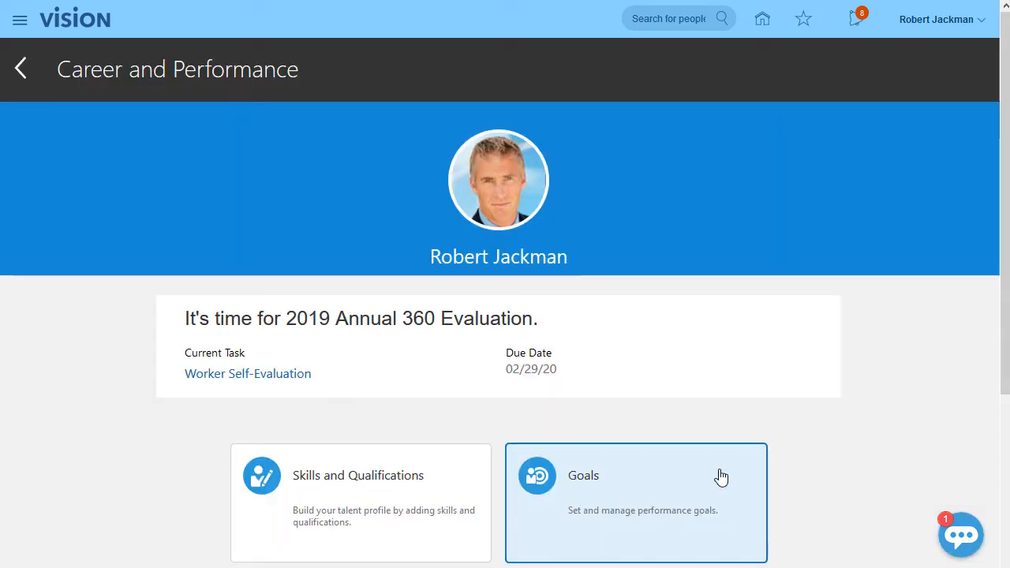
{"action": "left_click", "coordinate": [635, 502]}
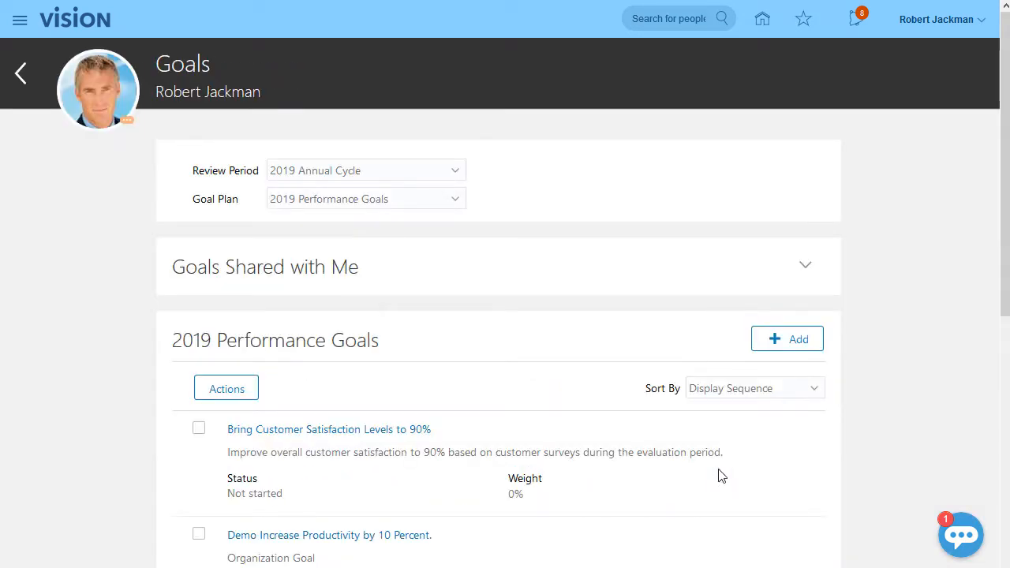
{"action": "left_click", "coordinate": [455, 170]}
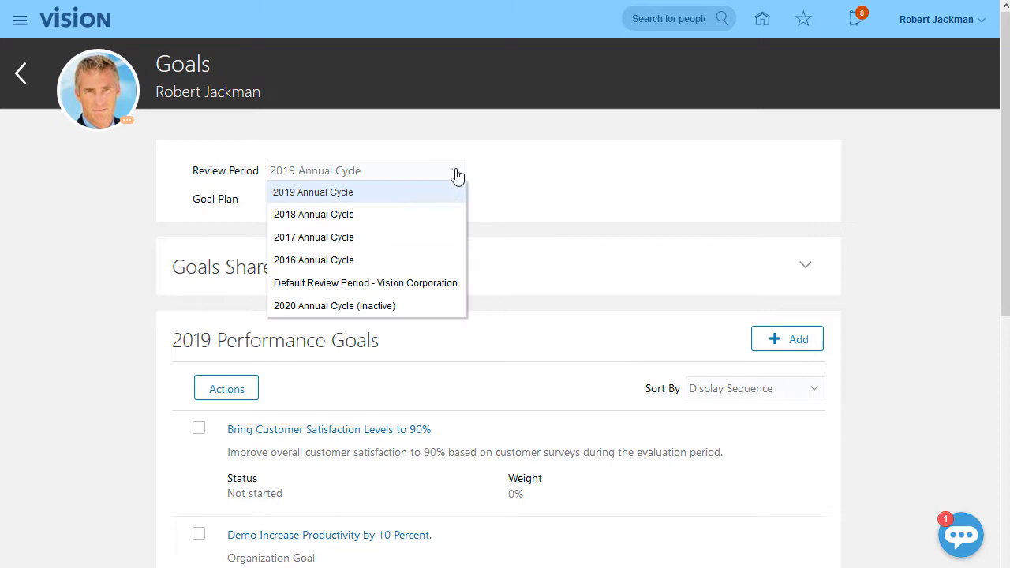
{"action": "left_click", "coordinate": [313, 193]}
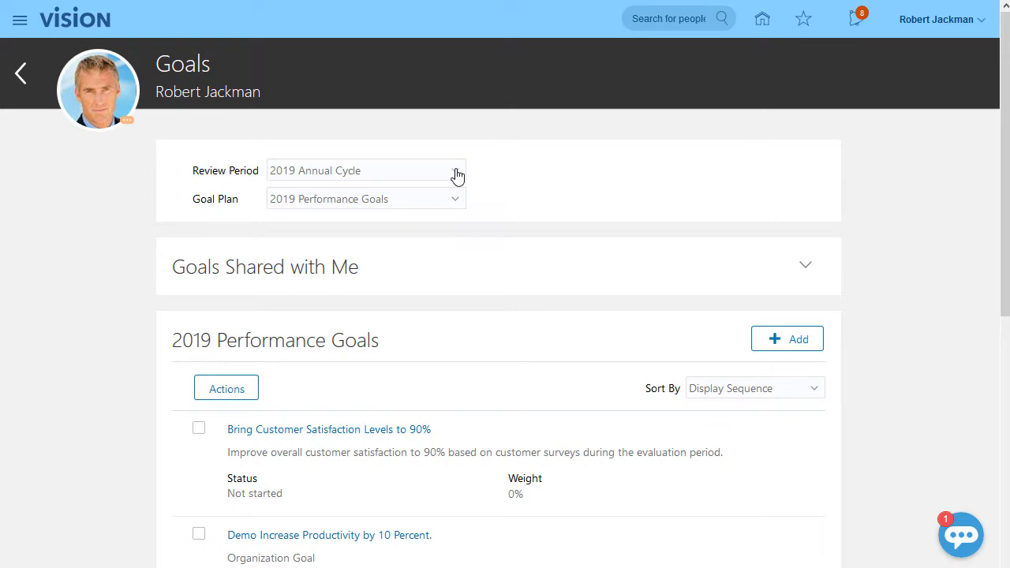
{"action": "mouse_move", "coordinate": [430, 429]}
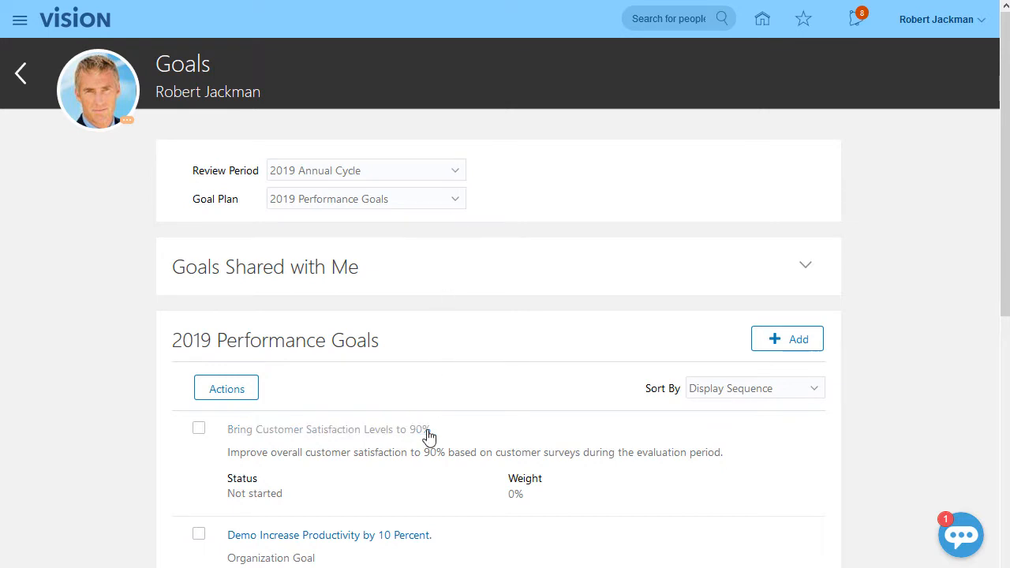
{"action": "left_click", "coordinate": [325, 429]}
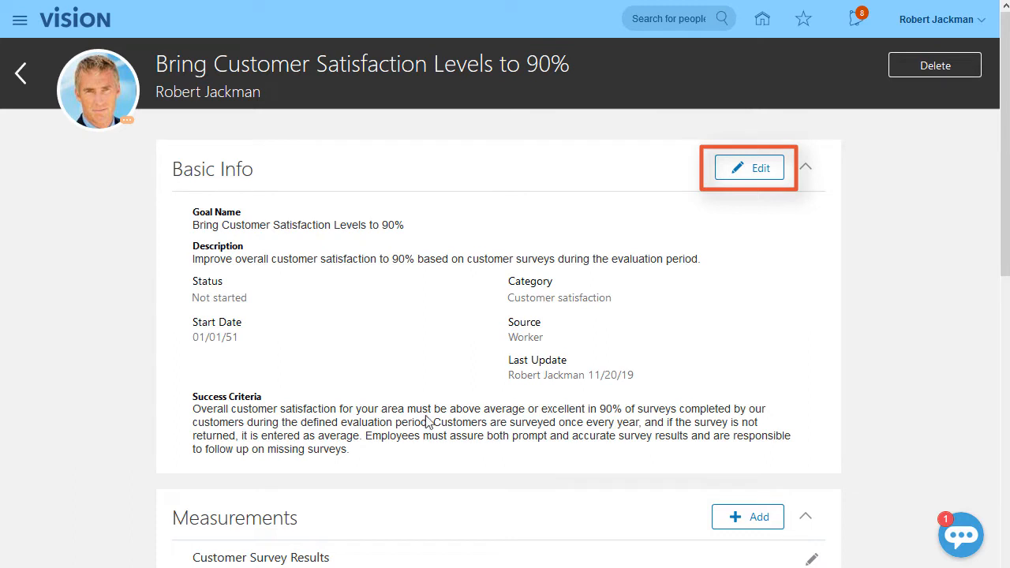
{"action": "left_click", "coordinate": [20, 72]}
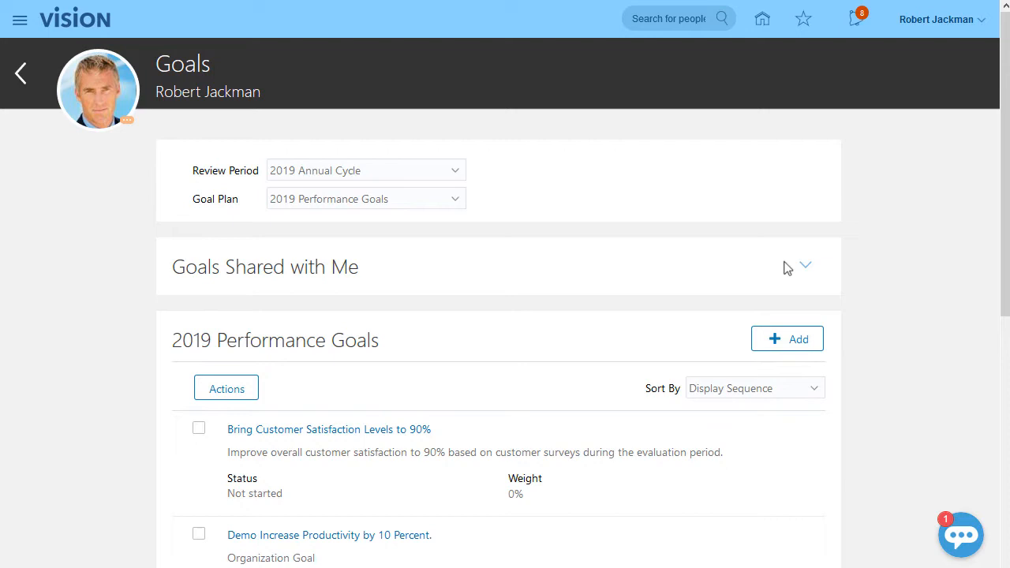
{"action": "left_click", "coordinate": [806, 265]}
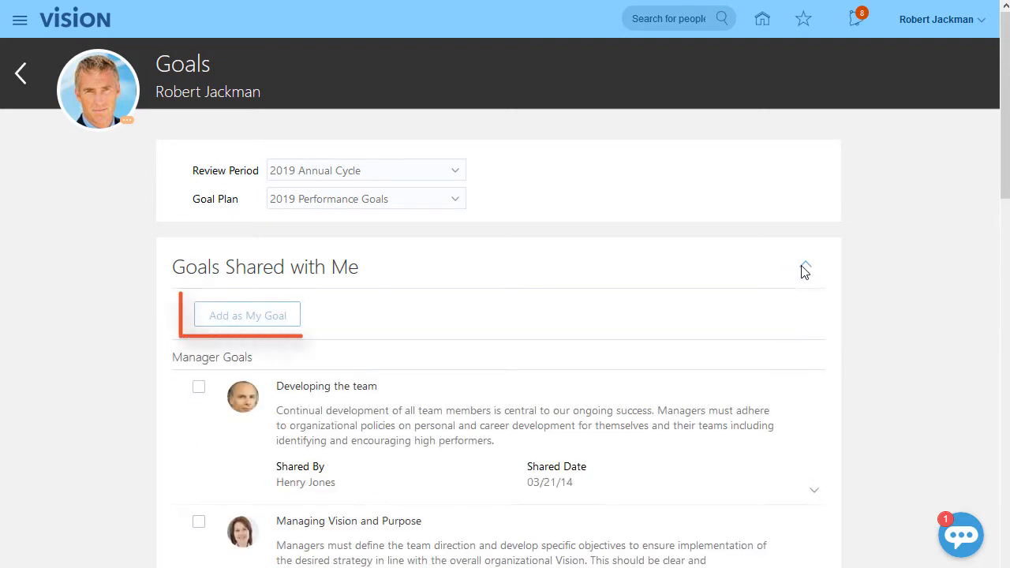
{"action": "left_click", "coordinate": [806, 267]}
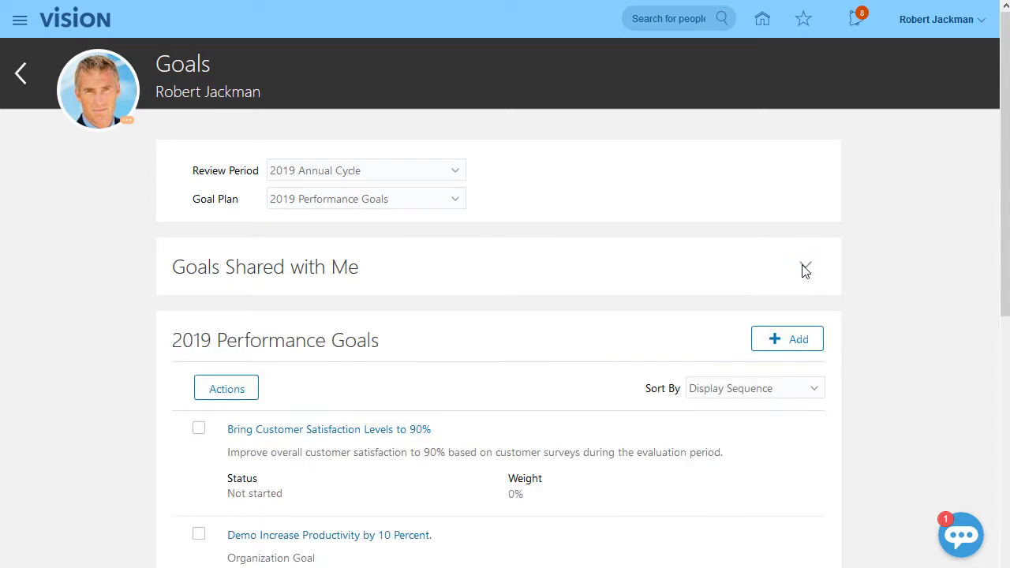
{"action": "left_click", "coordinate": [199, 428]}
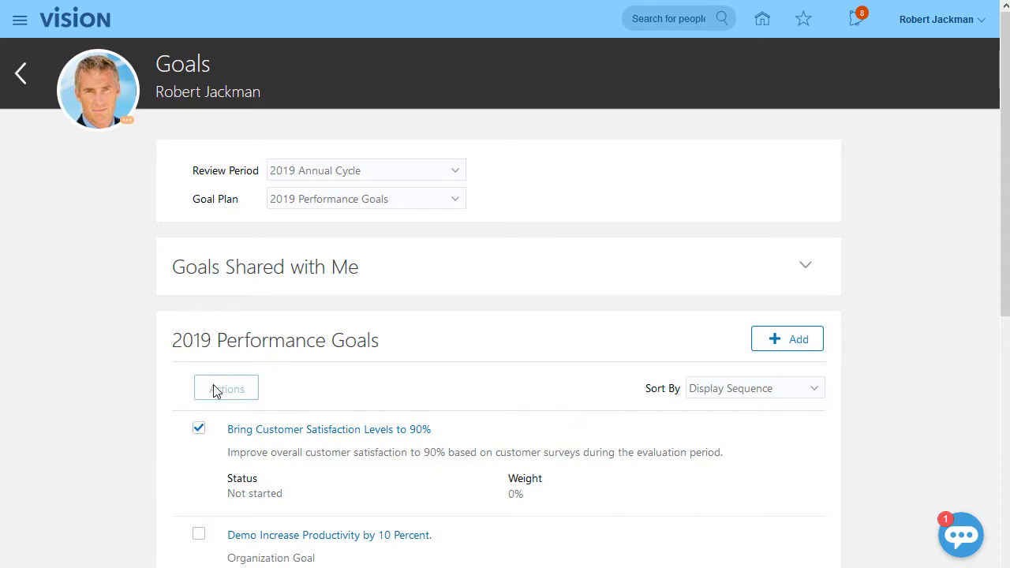
{"action": "left_click", "coordinate": [225, 388]}
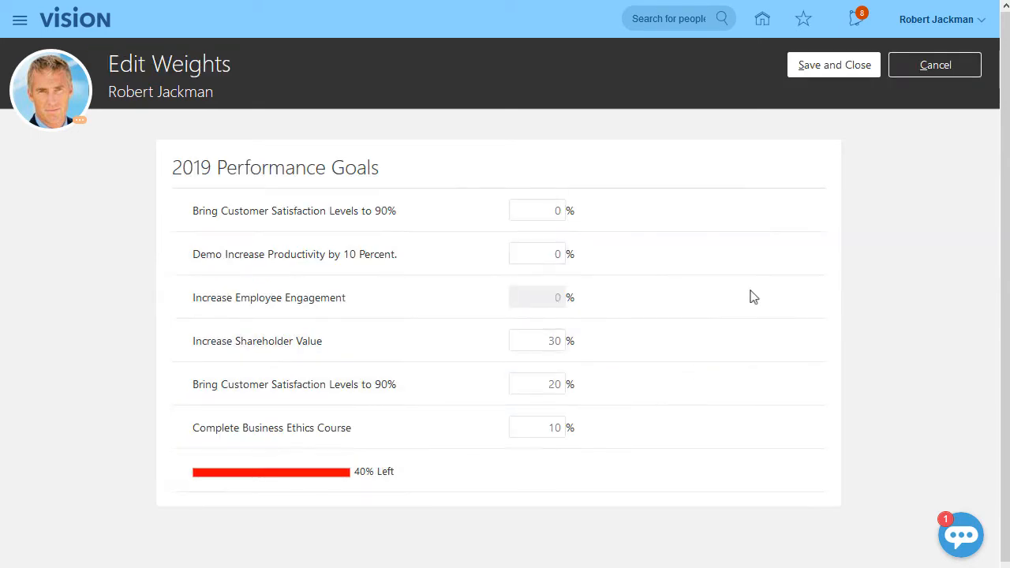
{"action": "left_click", "coordinate": [935, 65]}
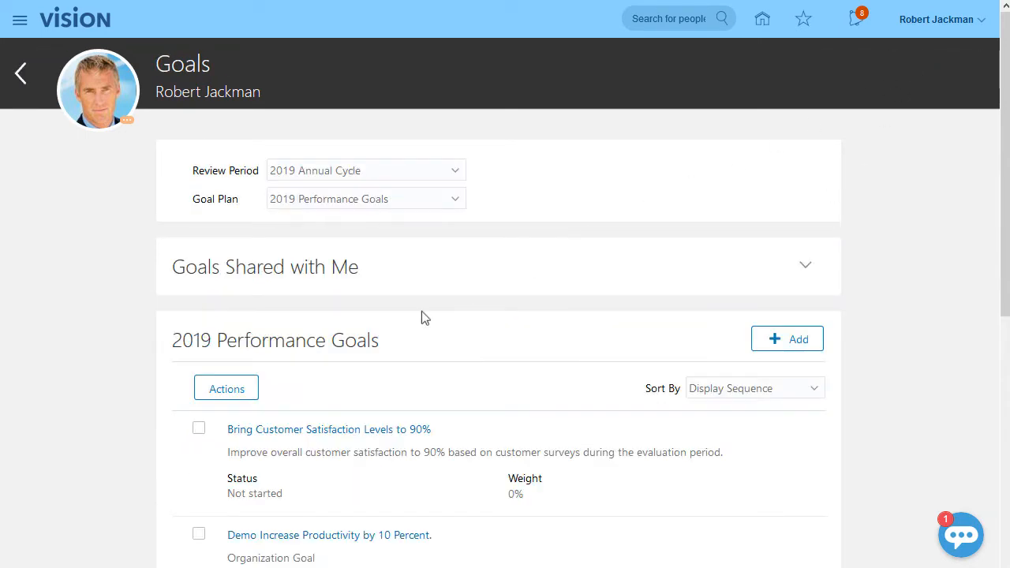
{"action": "left_click", "coordinate": [199, 428]}
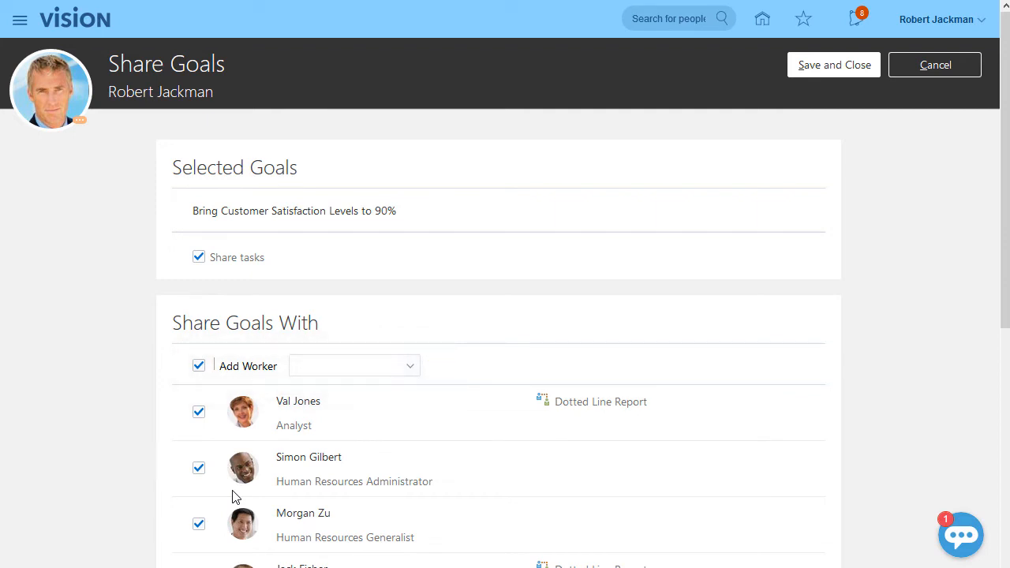
{"action": "left_click", "coordinate": [935, 64]}
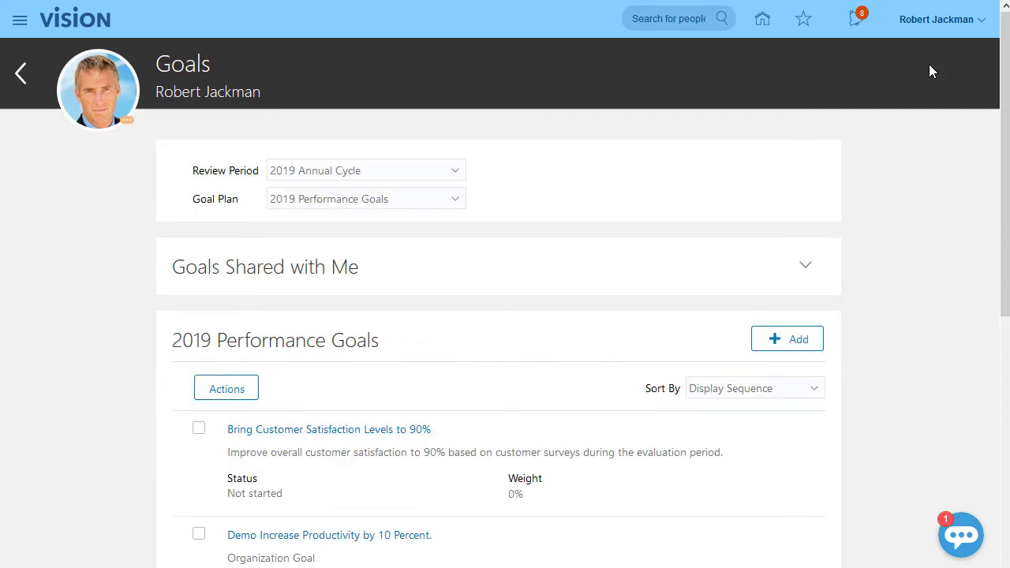
{"action": "left_click", "coordinate": [227, 389]}
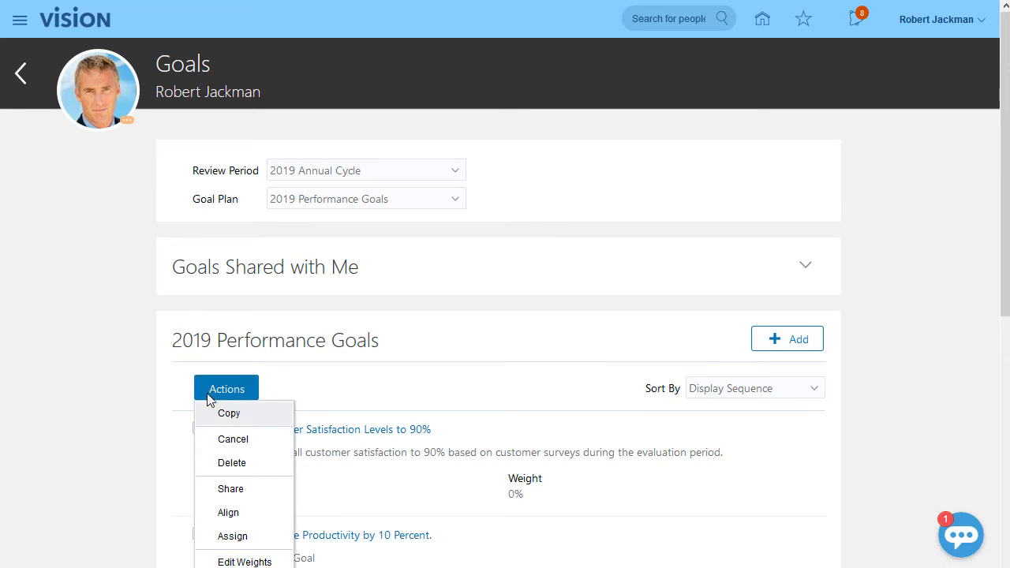
{"action": "left_click", "coordinate": [227, 511]}
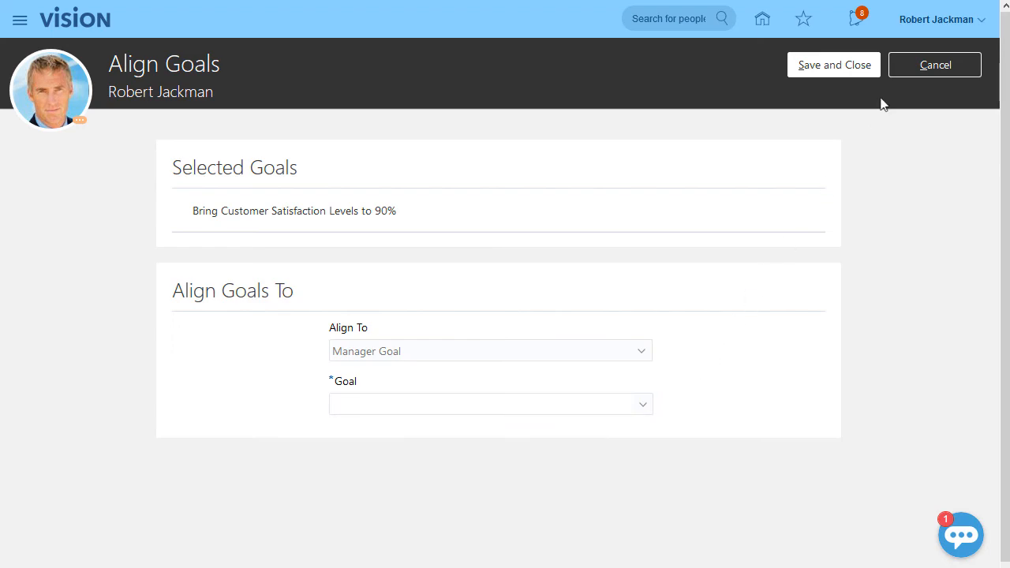
{"action": "left_click", "coordinate": [935, 64]}
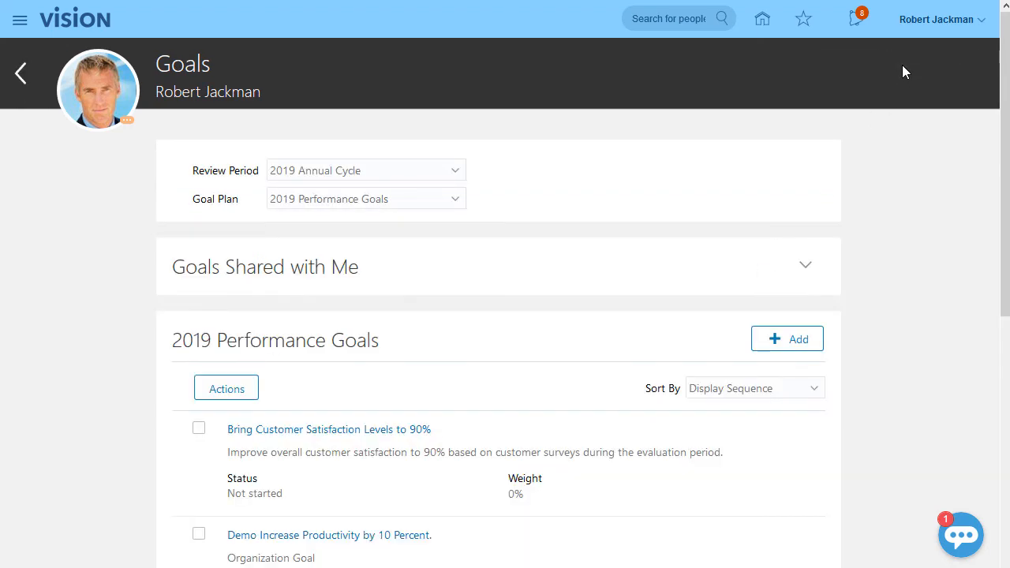